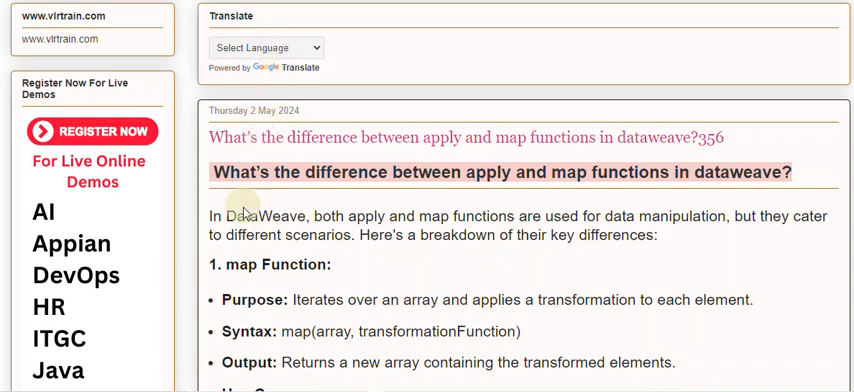
{"action": "mouse_move", "coordinate": [238, 202]}
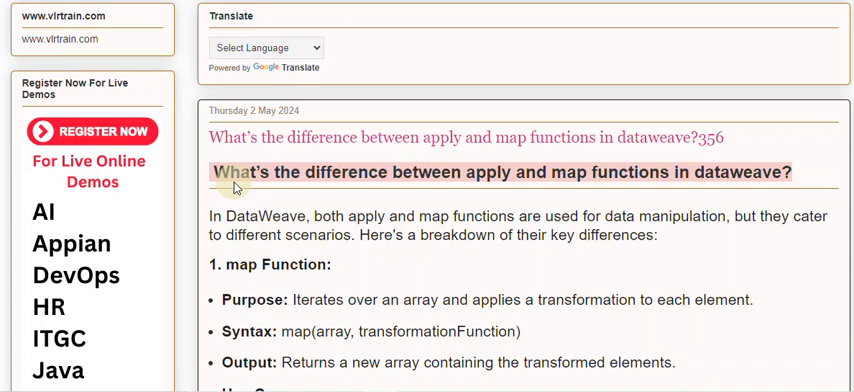
{"action": "mouse_move", "coordinate": [232, 180]}
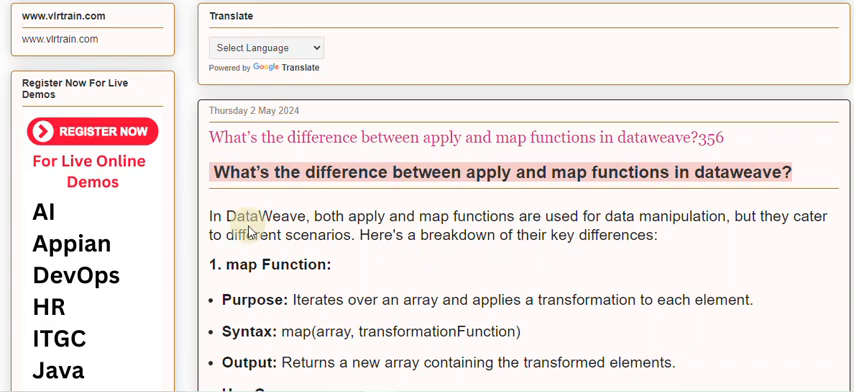
{"action": "scroll", "scroll_direction": "down", "scroll_amount": 3}
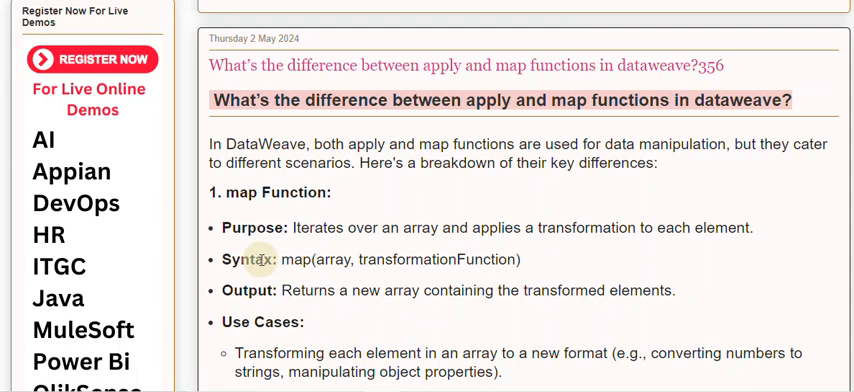
{"action": "mouse_move", "coordinate": [262, 259]}
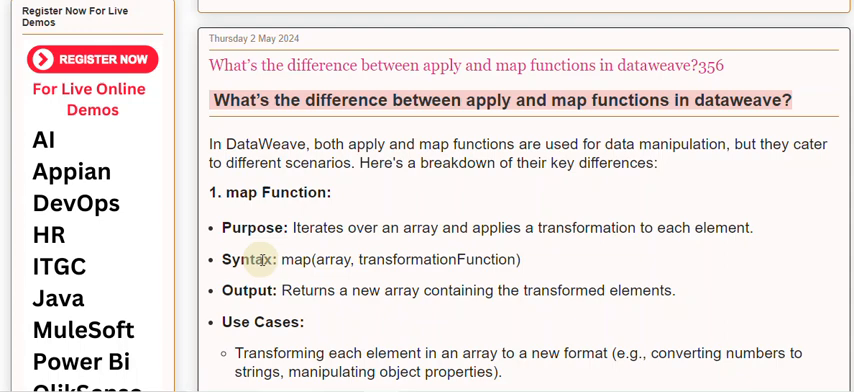
{"action": "scroll", "scroll_direction": "down", "scroll_amount": 3}
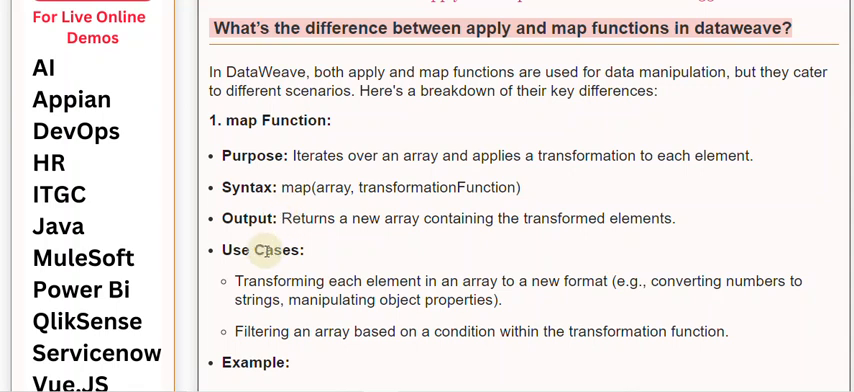
{"action": "scroll", "scroll_direction": "down", "scroll_amount": 3}
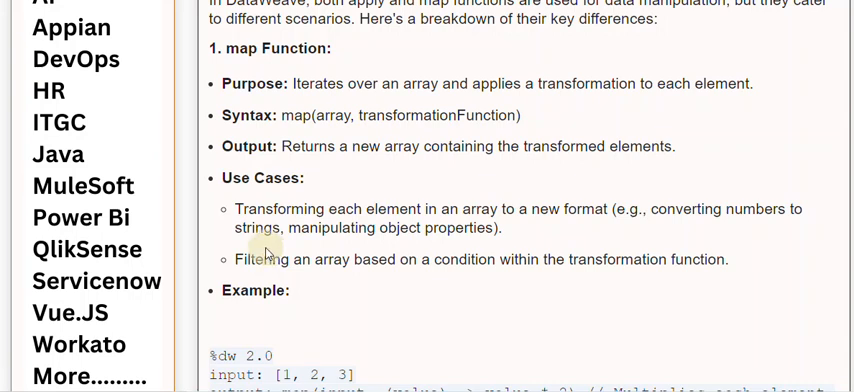
{"action": "mouse_move", "coordinate": [268, 253]}
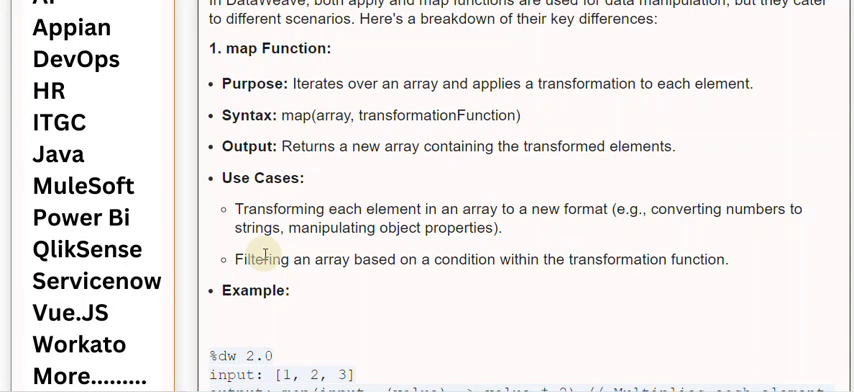
{"action": "scroll", "scroll_direction": "down", "scroll_amount": 3}
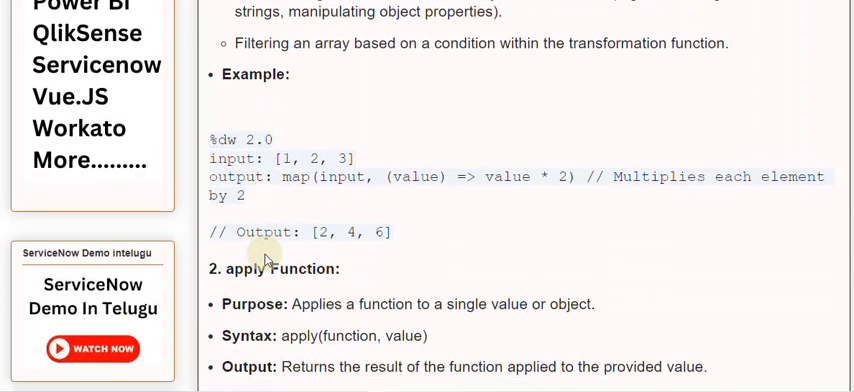
{"action": "mouse_move", "coordinate": [299, 203]}
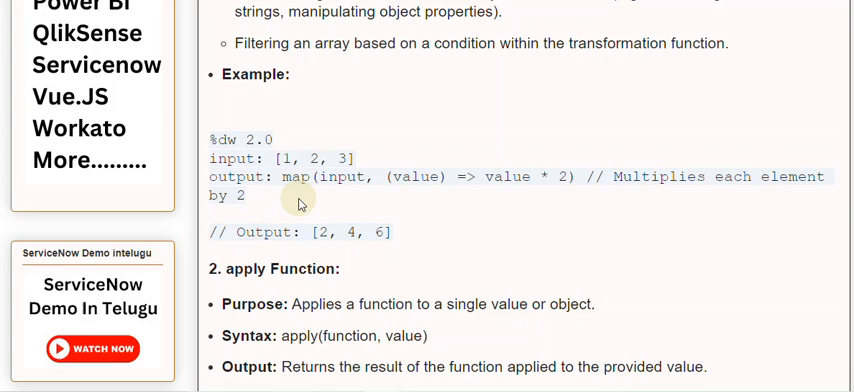
{"action": "scroll", "scroll_direction": "down", "scroll_amount": 3}
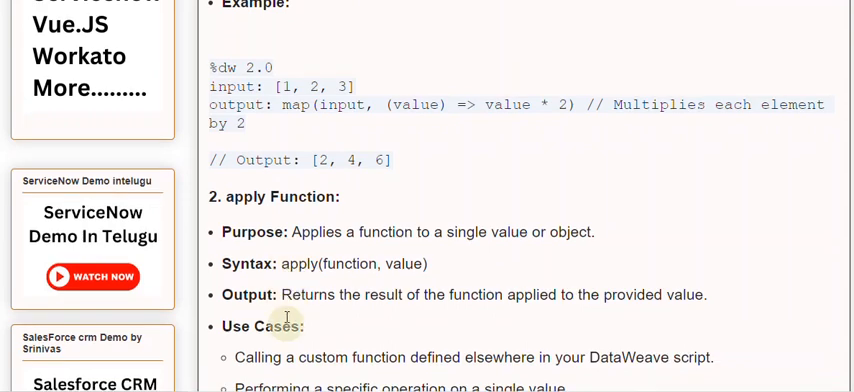
{"action": "mouse_move", "coordinate": [337, 363]}
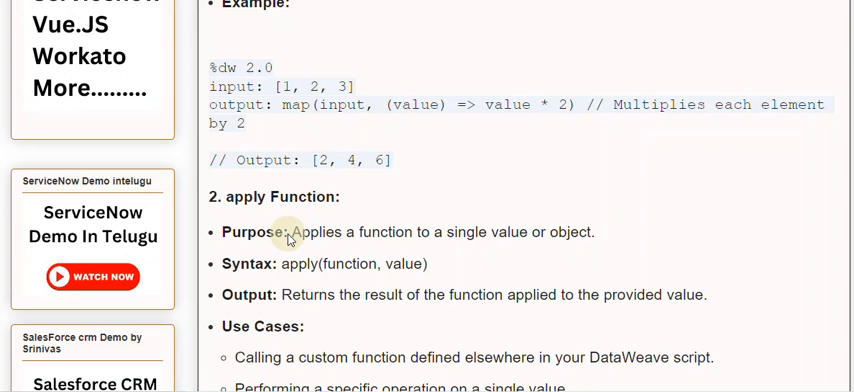
{"action": "scroll", "scroll_direction": "down", "scroll_amount": 3}
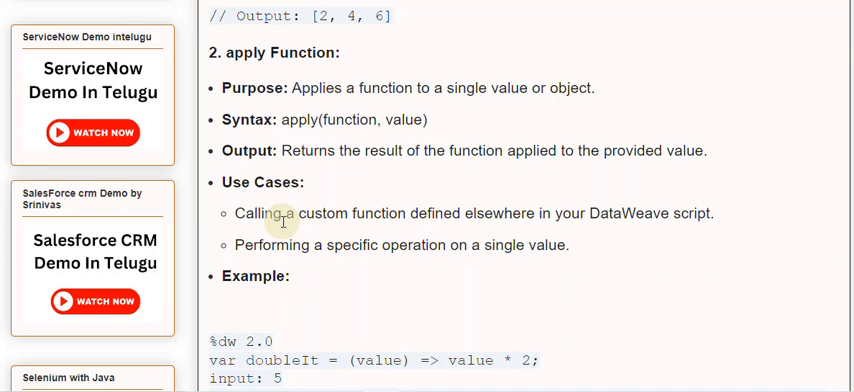
{"action": "scroll", "scroll_direction": "down", "scroll_amount": 3}
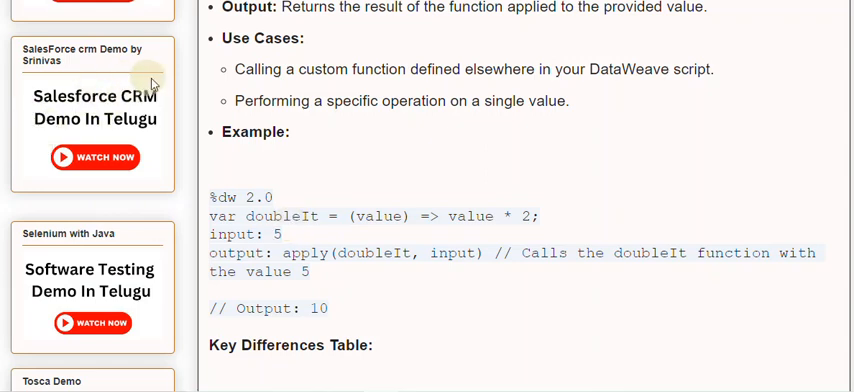
{"action": "scroll", "scroll_direction": "down", "scroll_amount": 3}
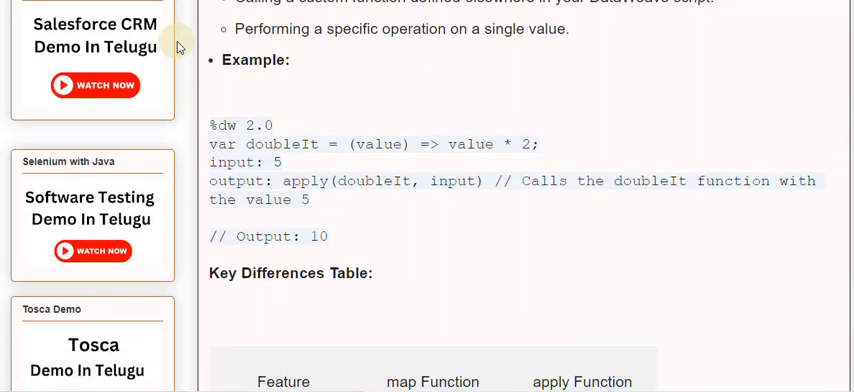
{"action": "scroll", "scroll_direction": "down", "scroll_amount": 3}
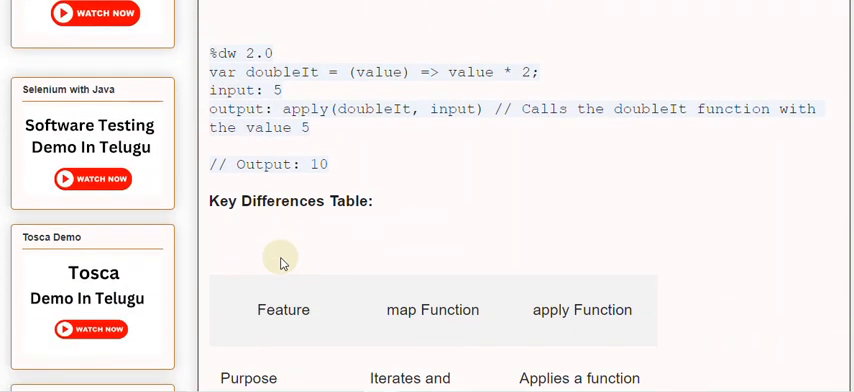
{"action": "scroll", "scroll_direction": "down", "scroll_amount": 3}
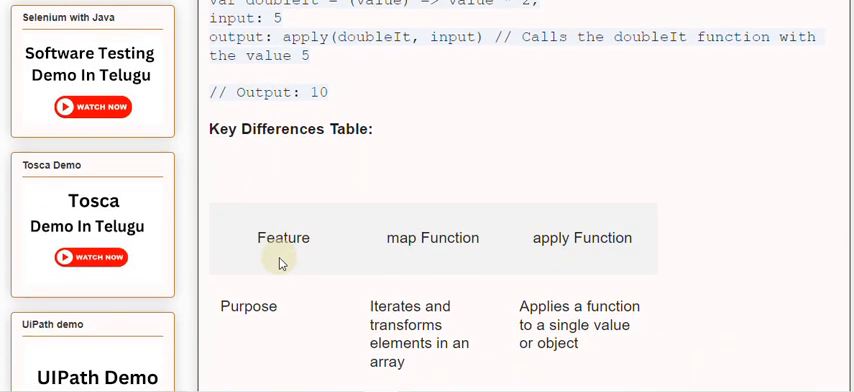
{"action": "scroll", "scroll_direction": "down", "scroll_amount": 3}
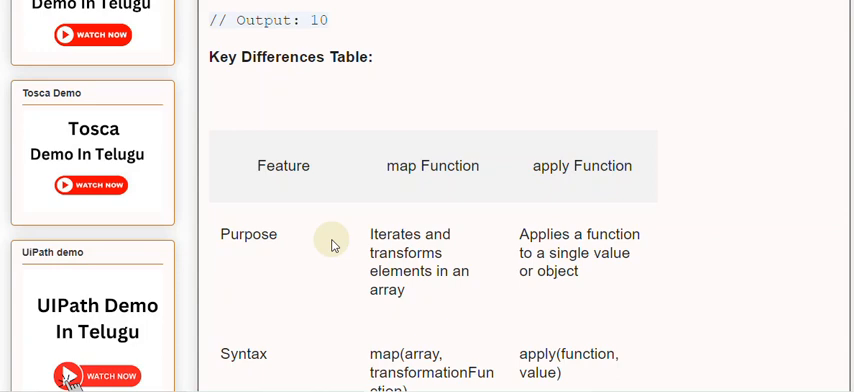
{"action": "scroll", "scroll_direction": "down", "scroll_amount": 3}
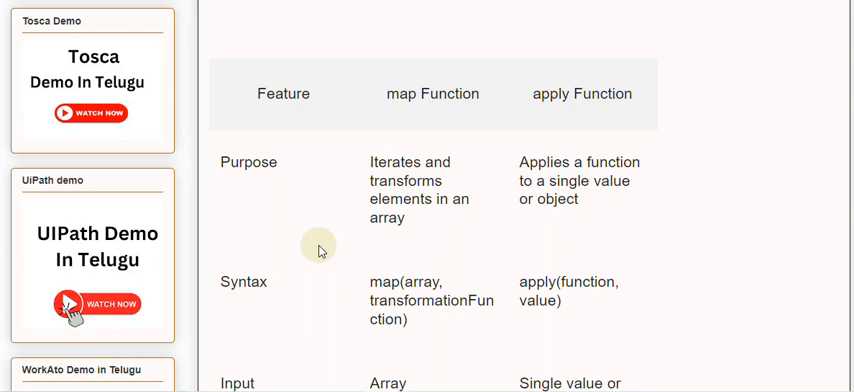
{"action": "scroll", "scroll_direction": "down", "scroll_amount": 3}
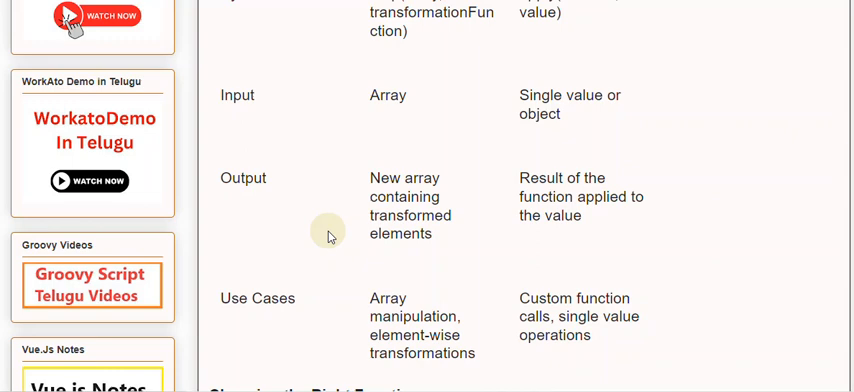
{"action": "scroll", "scroll_direction": "down", "scroll_amount": 3}
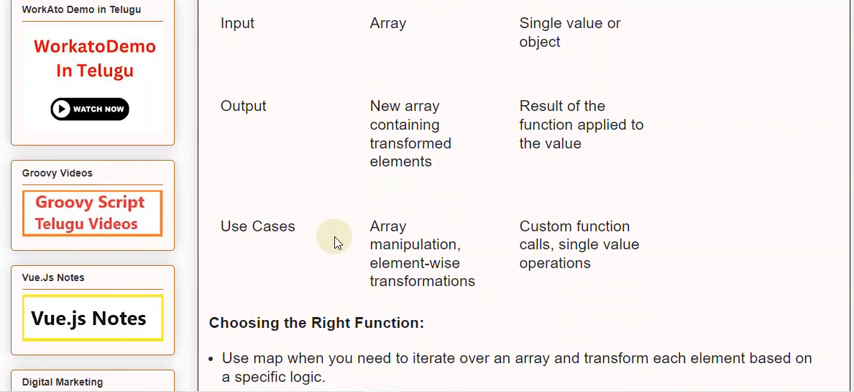
{"action": "scroll", "scroll_direction": "down", "scroll_amount": 3}
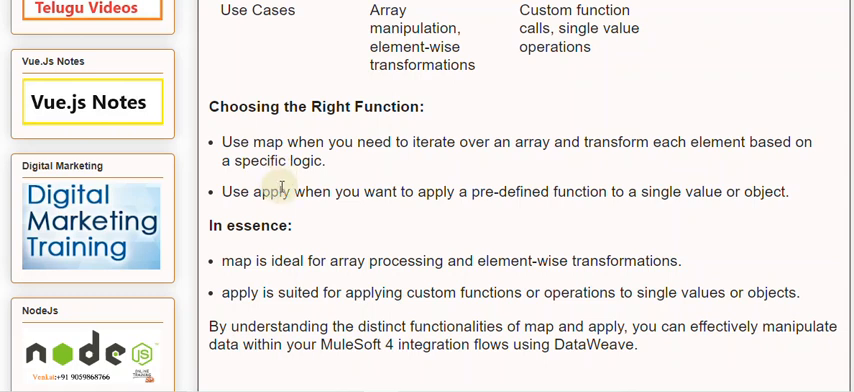
{"action": "mouse_move", "coordinate": [283, 181]}
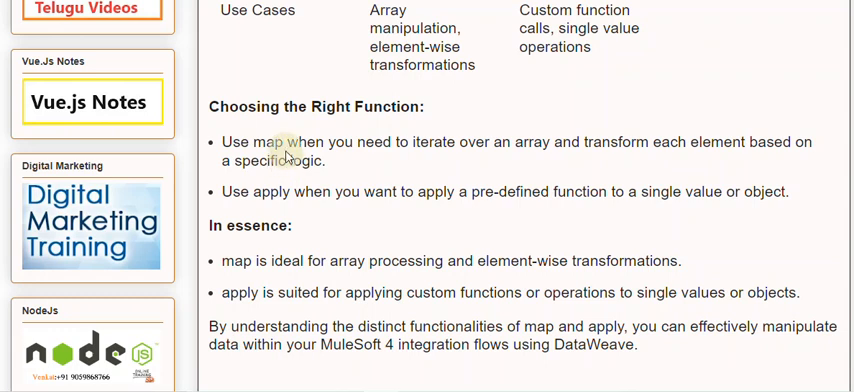
{"action": "mouse_move", "coordinate": [288, 156]}
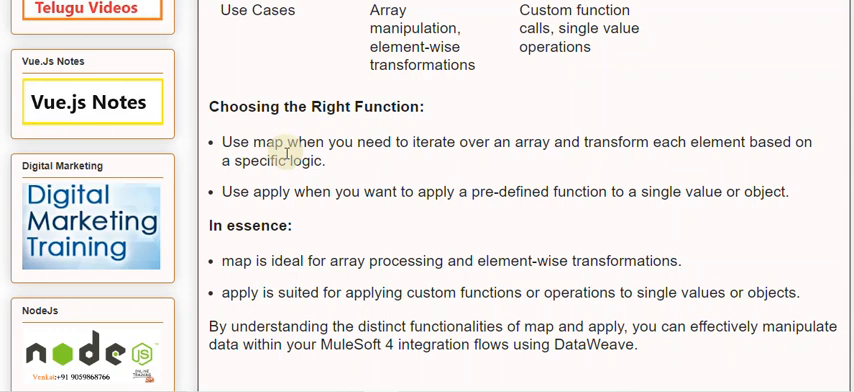